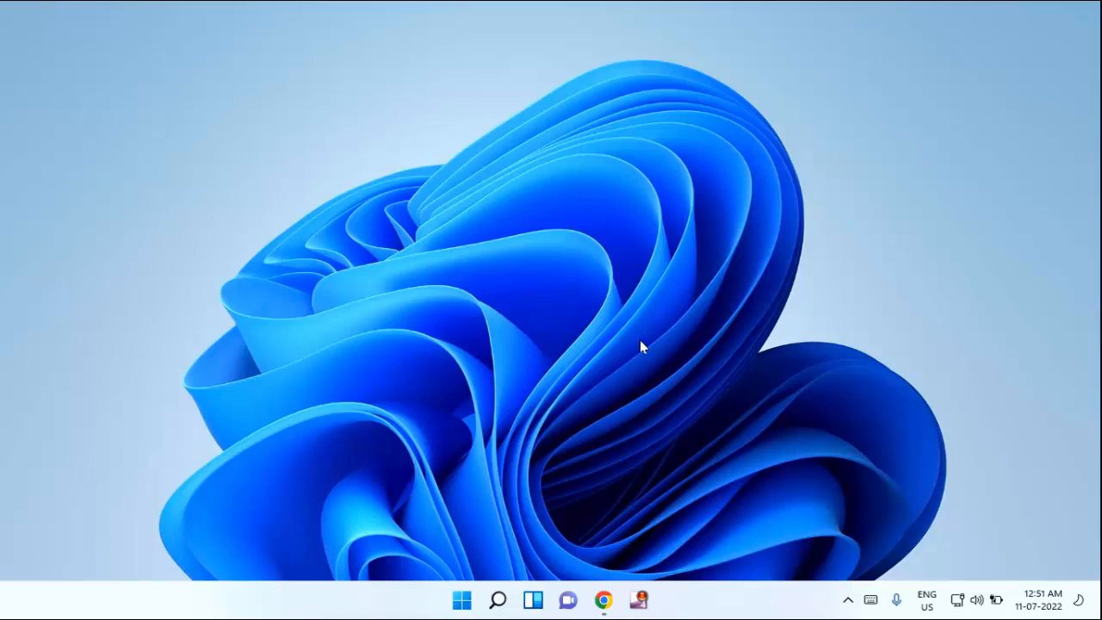
mouse_move(627, 403)
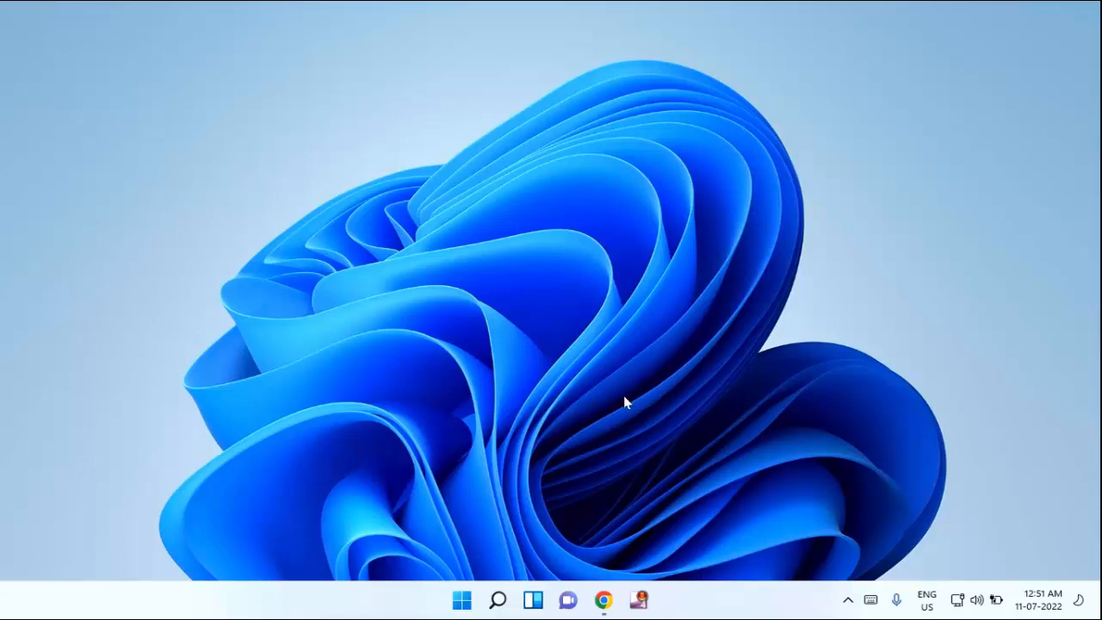
mouse_move(462, 600)
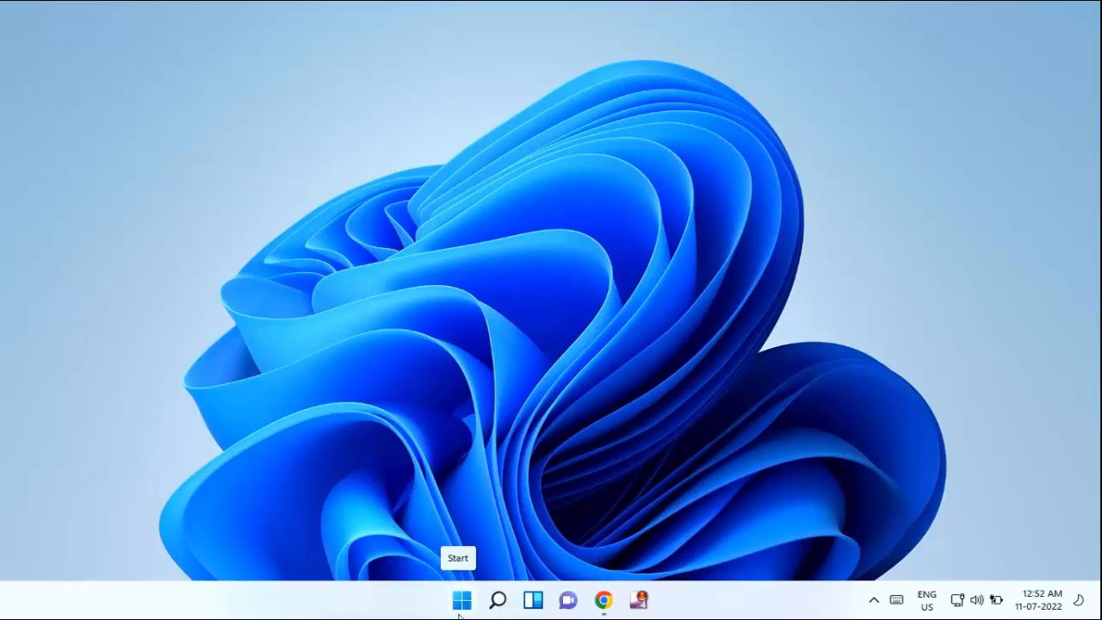
Launch the Settings app by searching 'settings' from the Start menu.
click(462, 600)
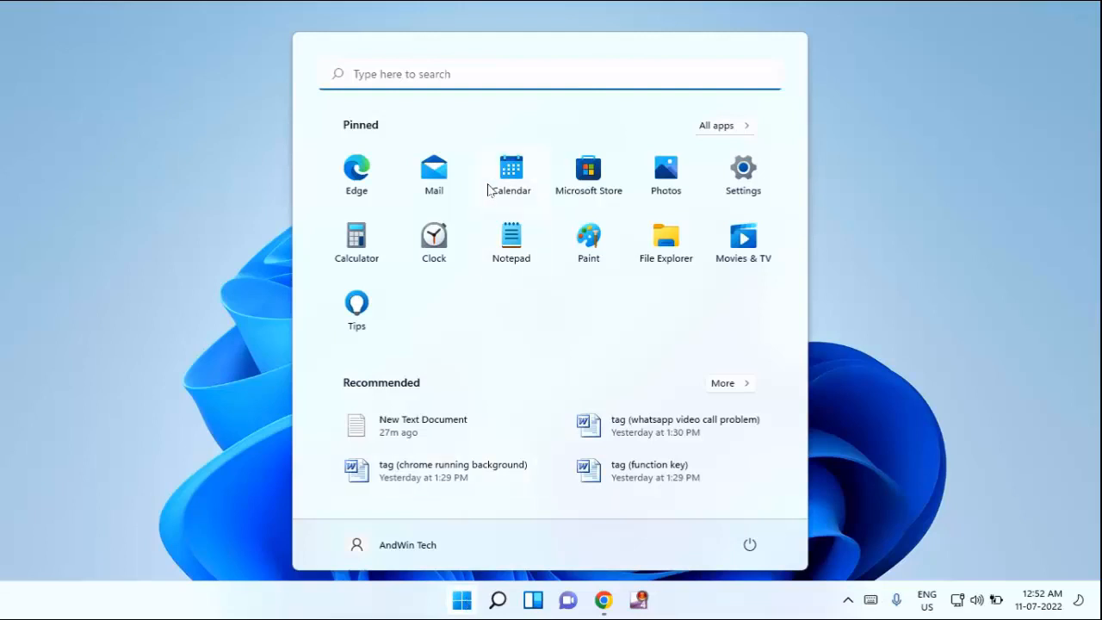
click(498, 599)
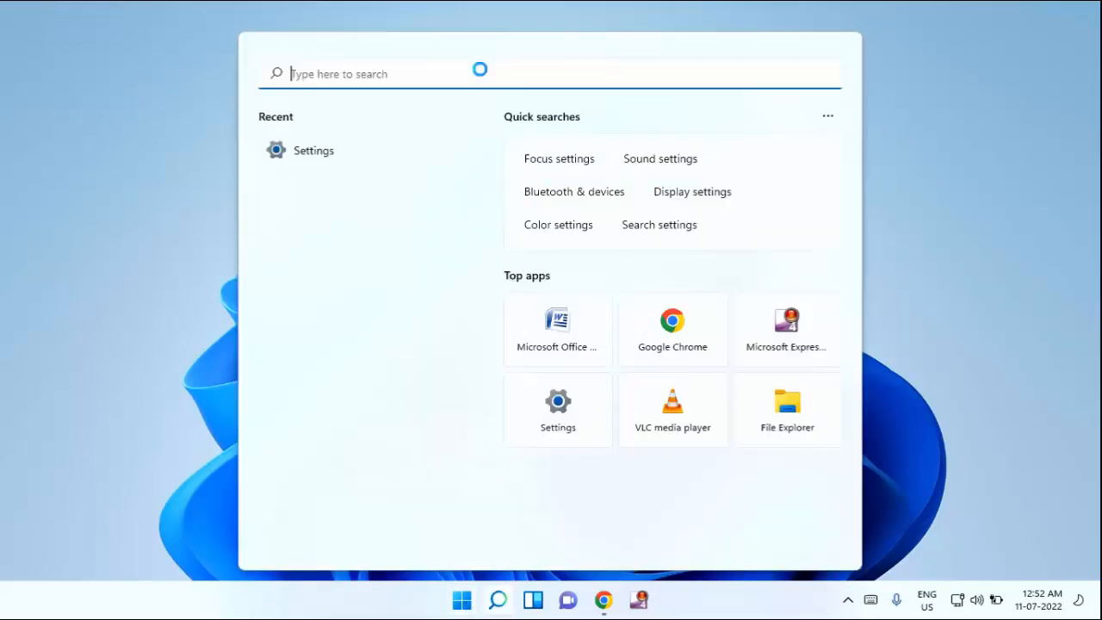
text(settings)
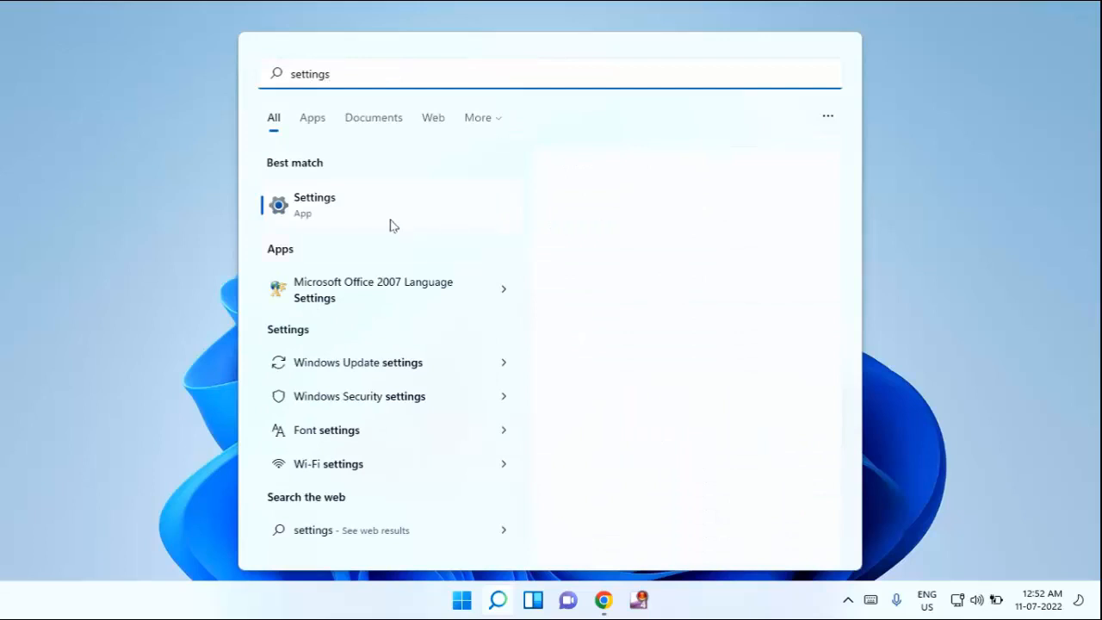
click(313, 205)
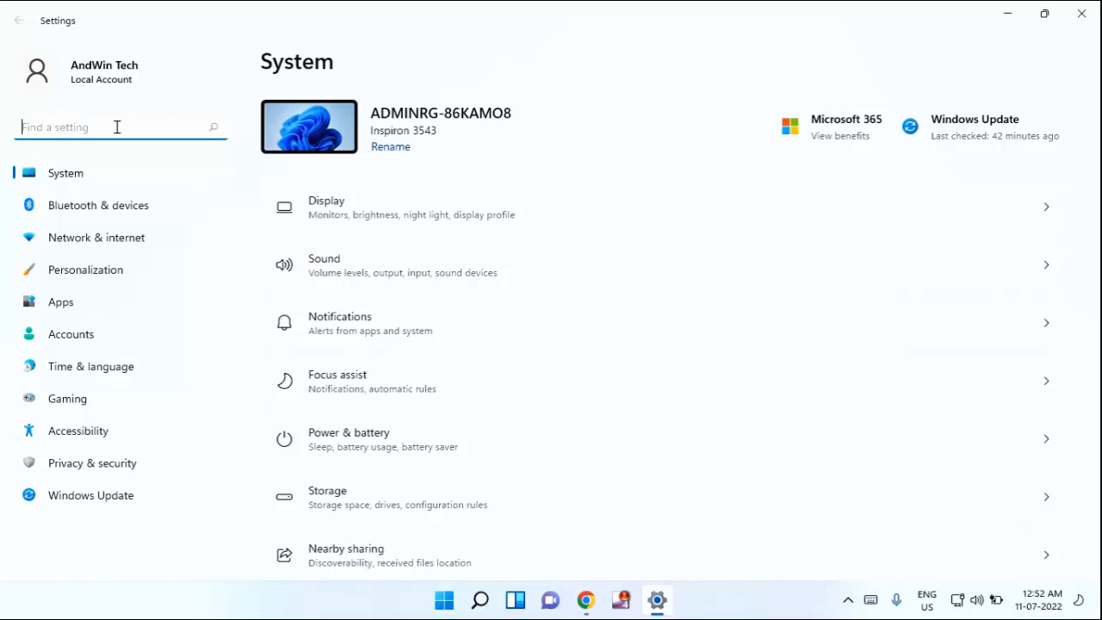
Search 'optional features' in the Find a setting box to reach the Optional features page.
text(opti)
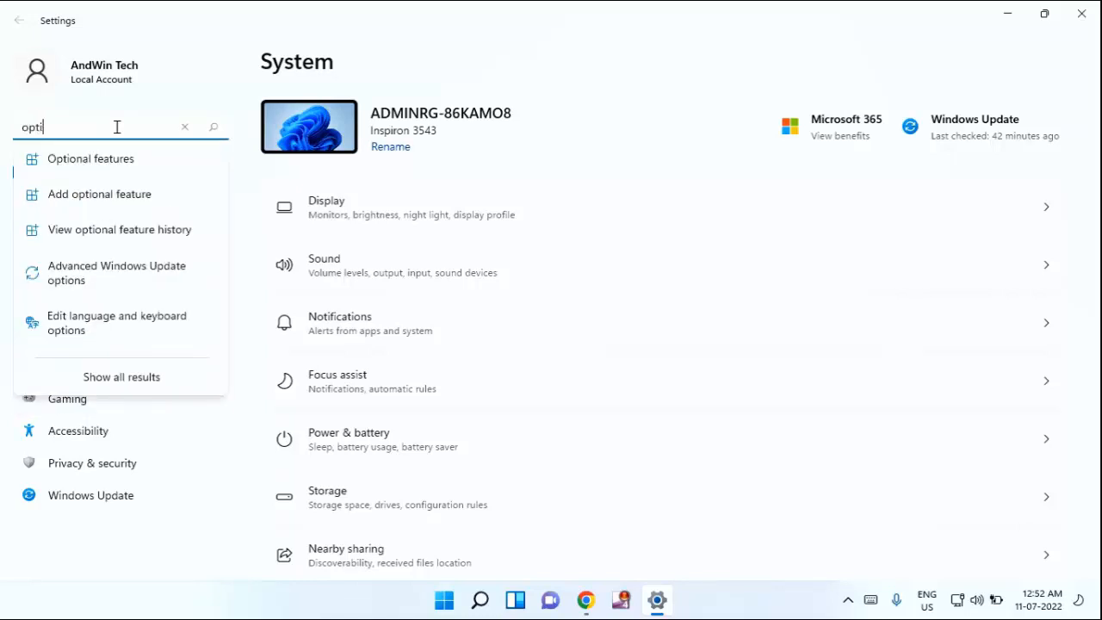
text(onal d)
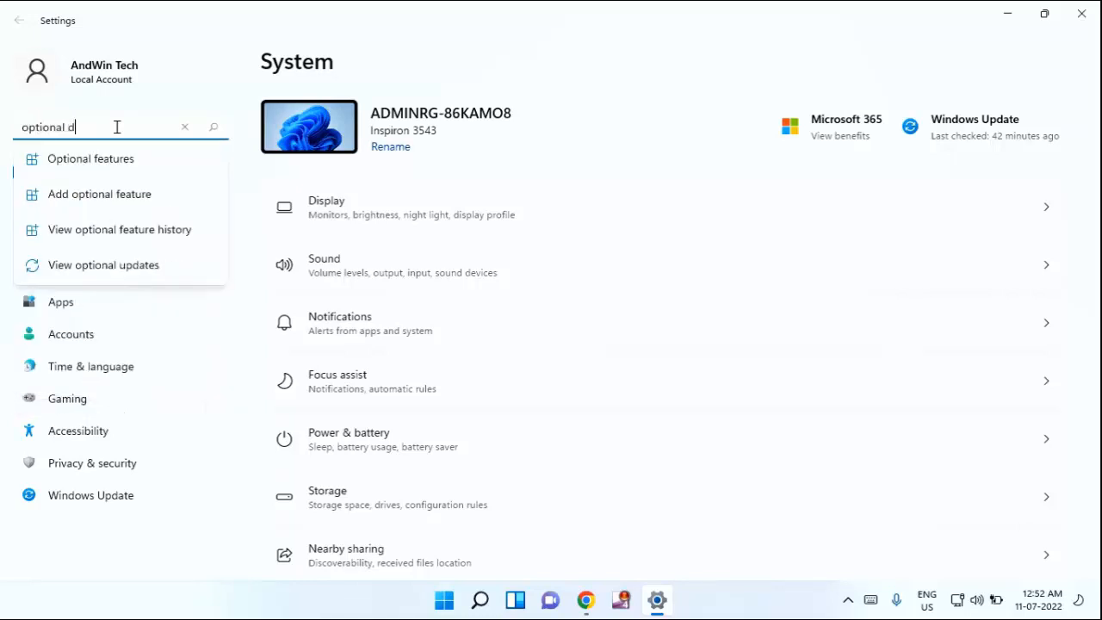
text(eatures)
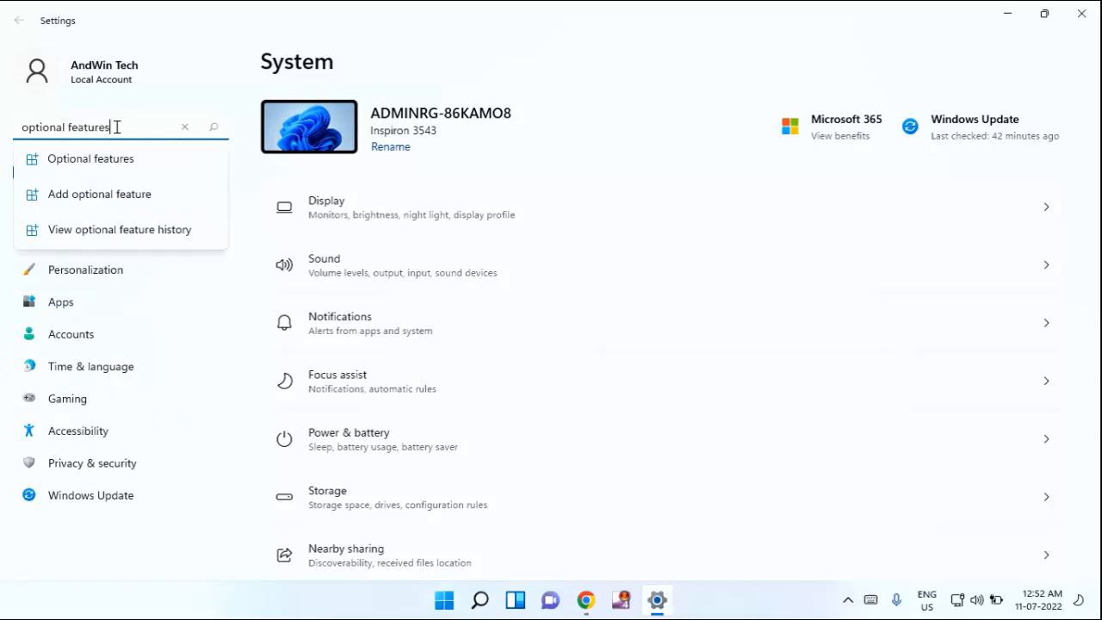
mouse_move(134, 165)
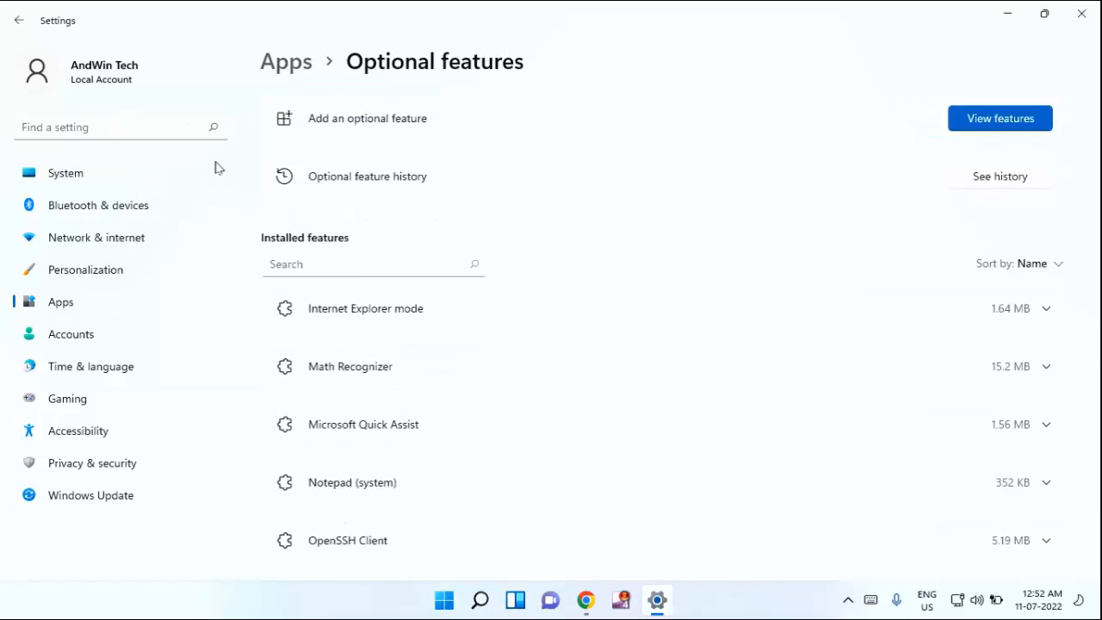
mouse_move(325, 134)
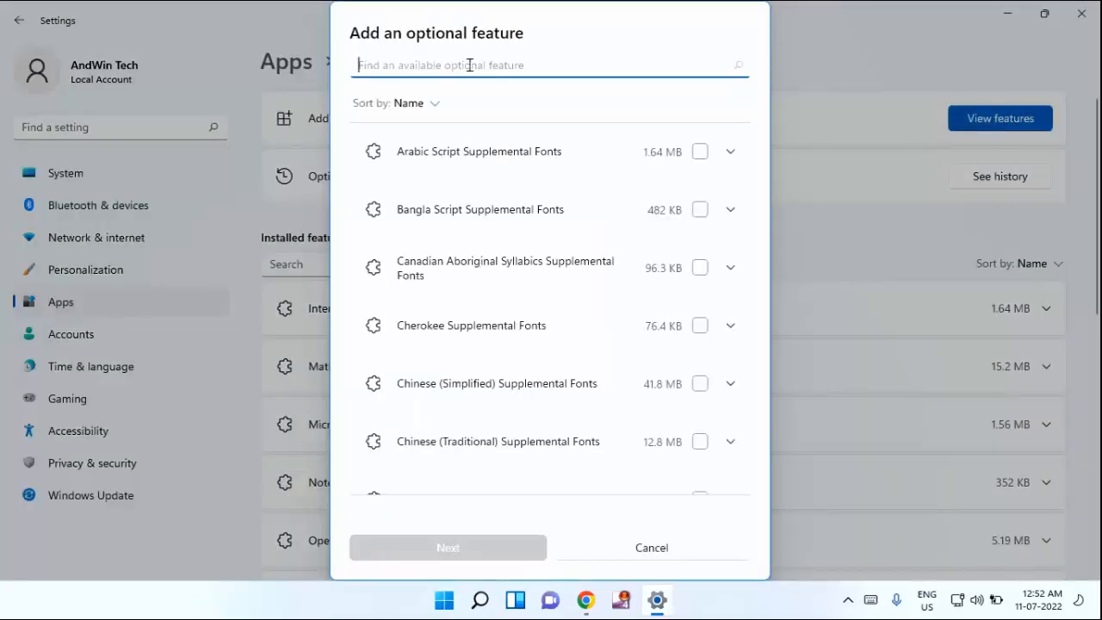
Find Wireless Display via 'wire' search, select it and start its installation.
text(w)
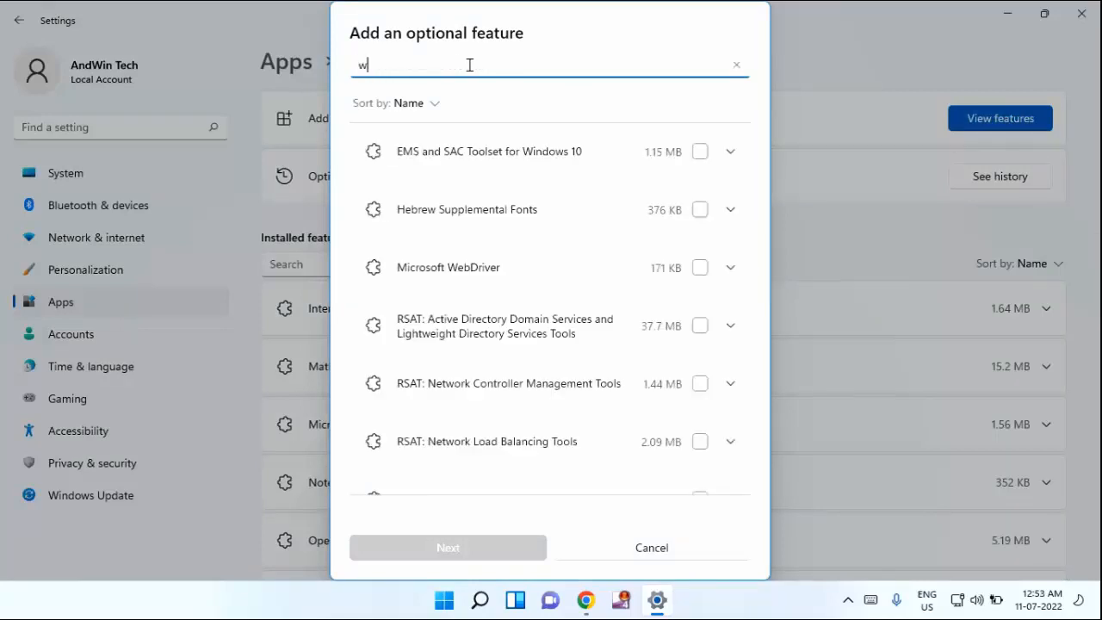
text(ire)
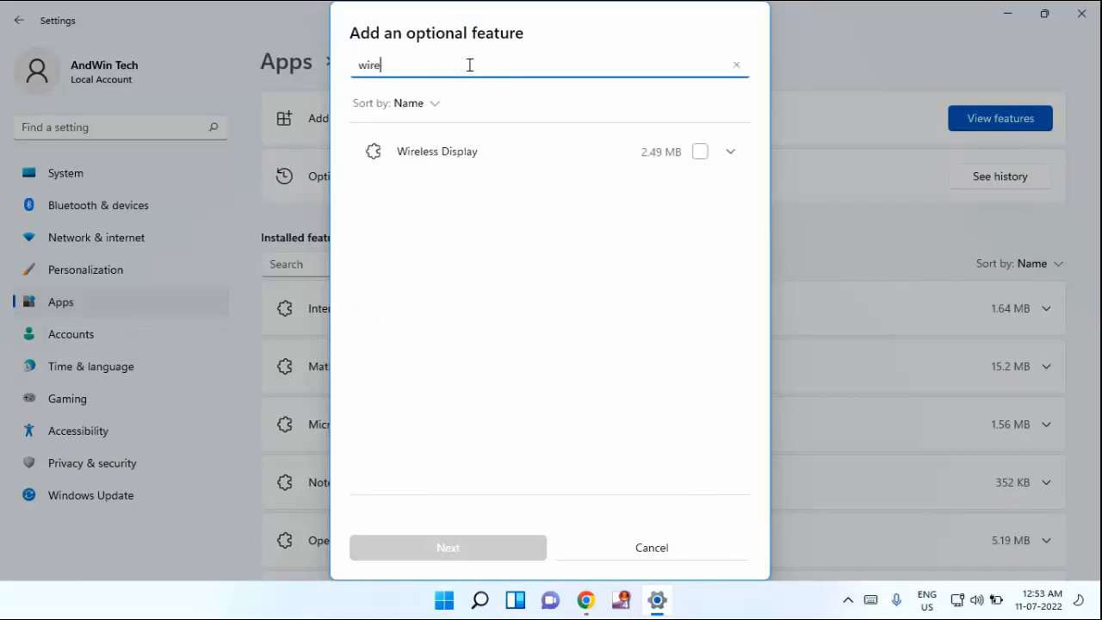
mouse_move(472, 162)
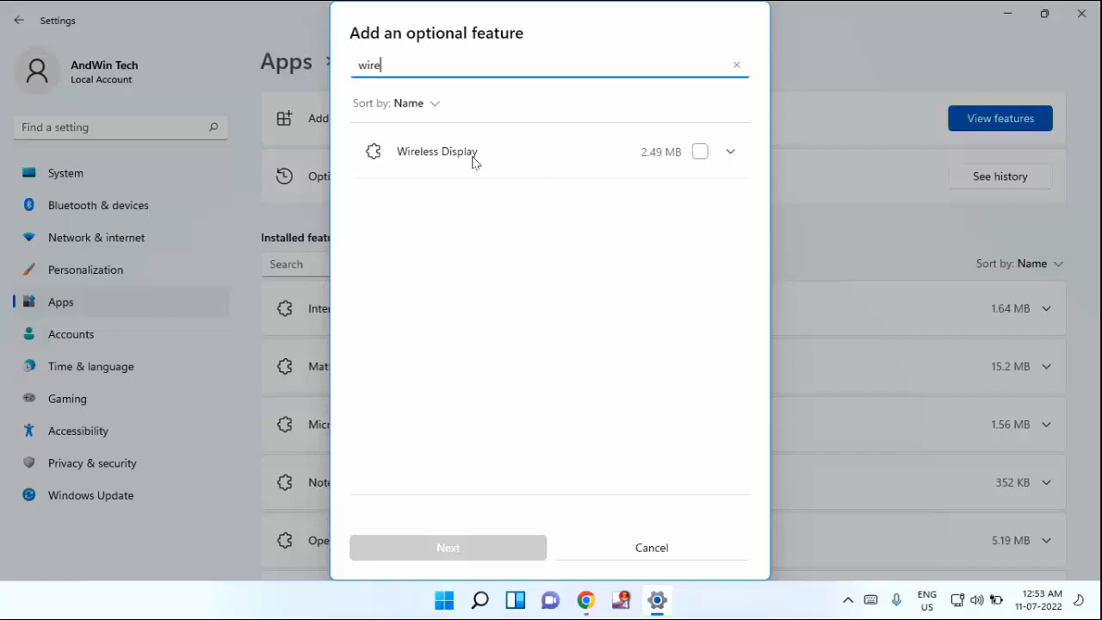
click(699, 152)
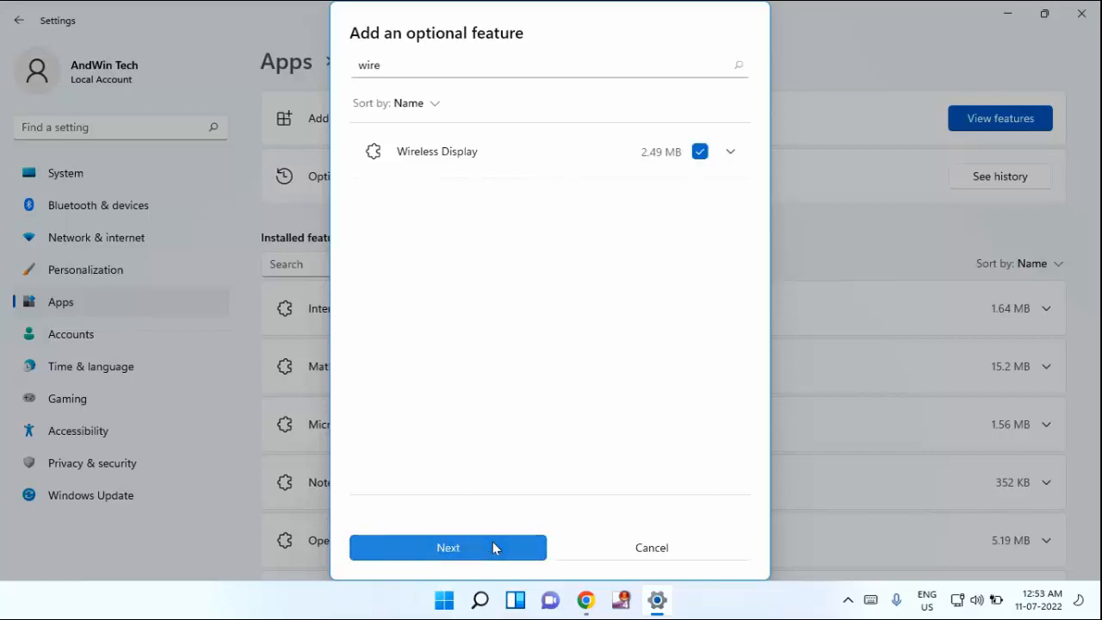
click(448, 547)
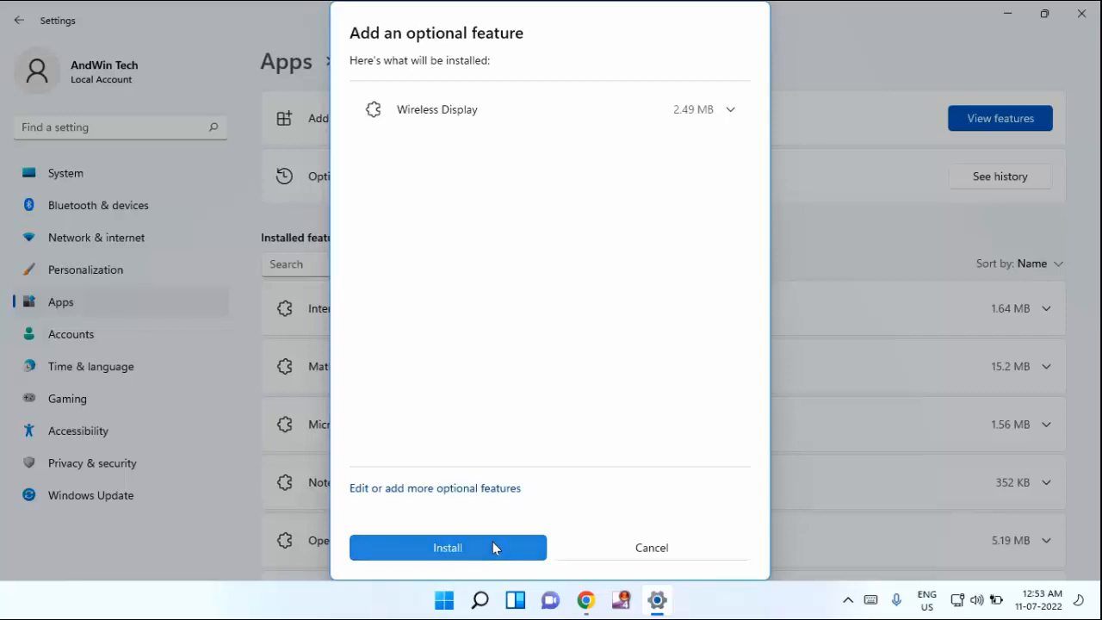
click(448, 548)
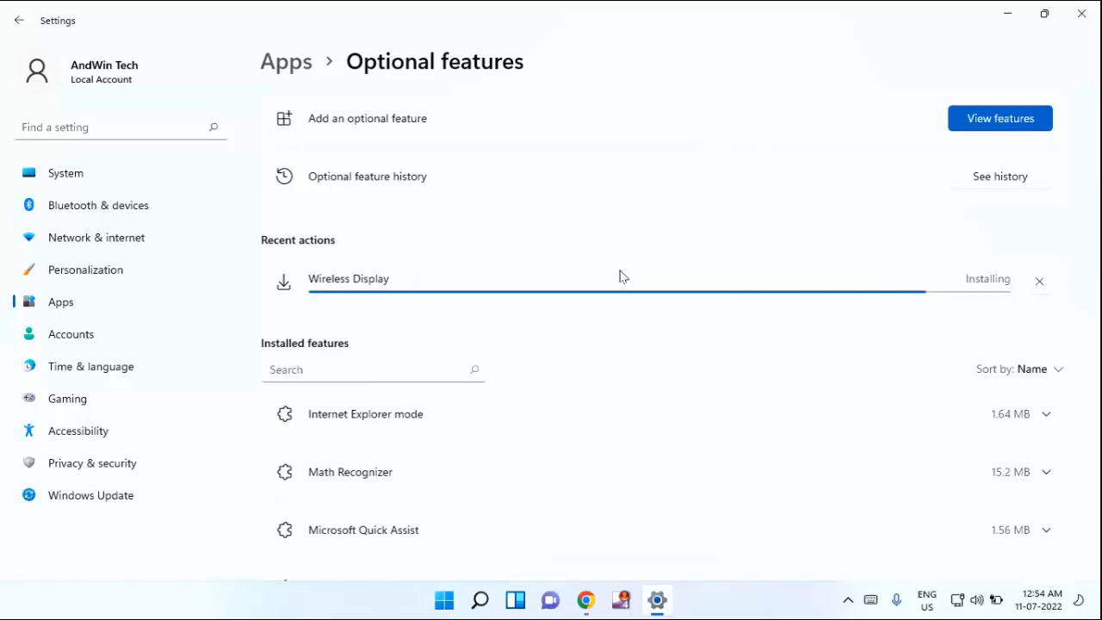
mouse_move(778, 248)
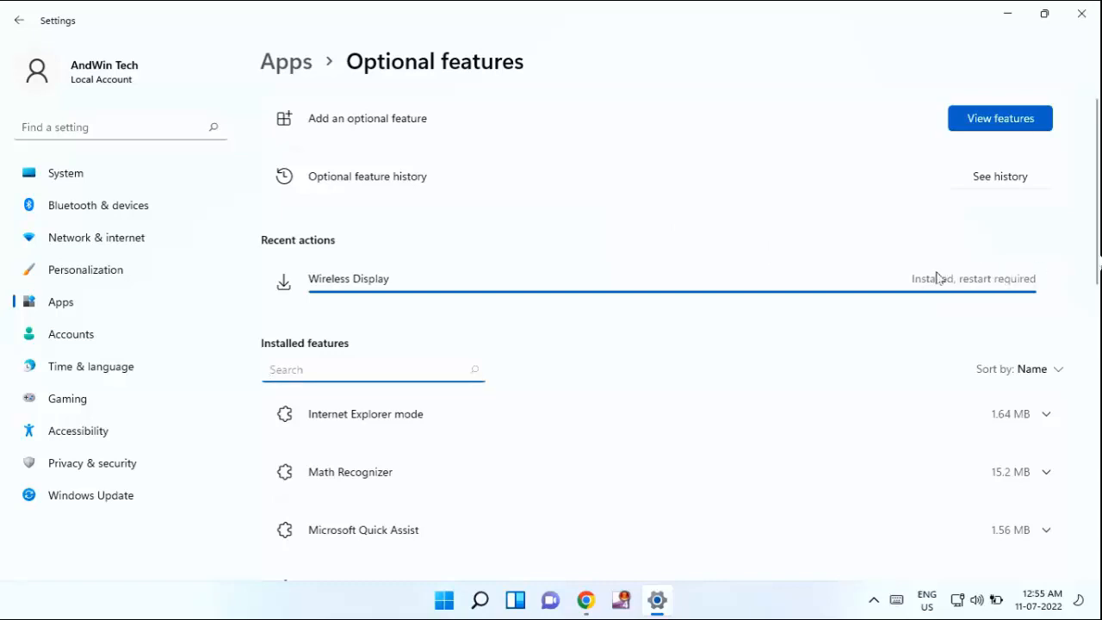
mouse_move(496, 570)
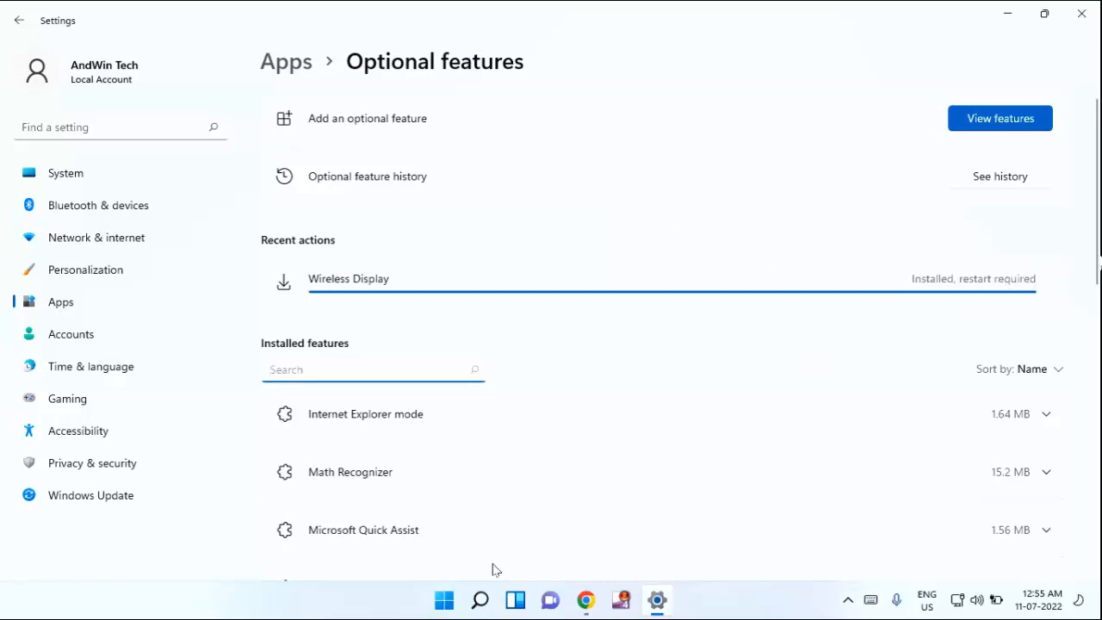
click(445, 599)
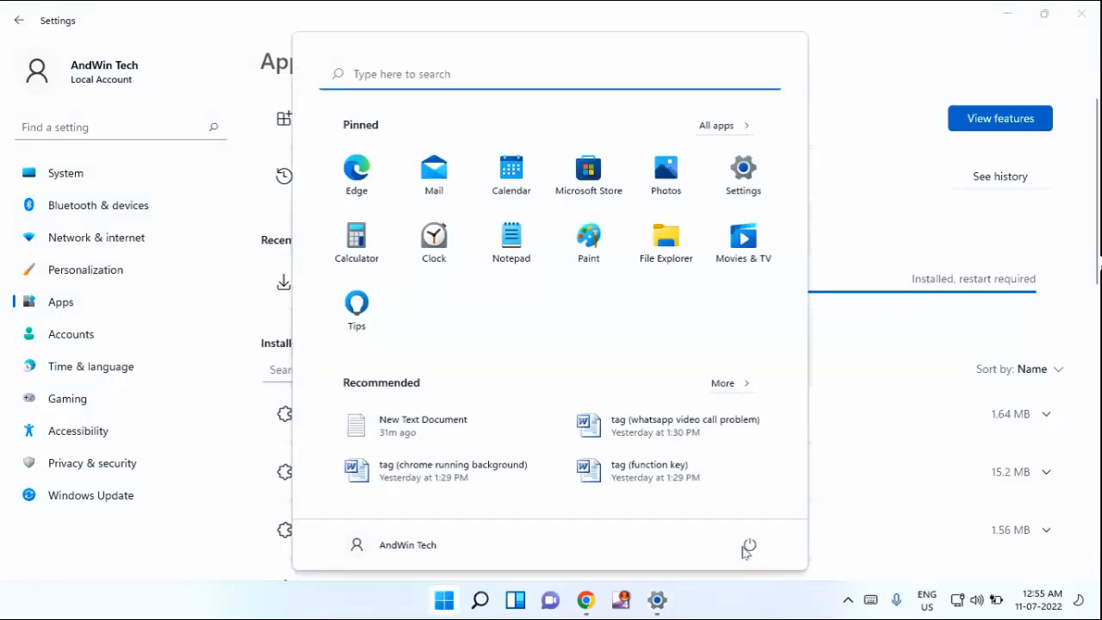
click(748, 548)
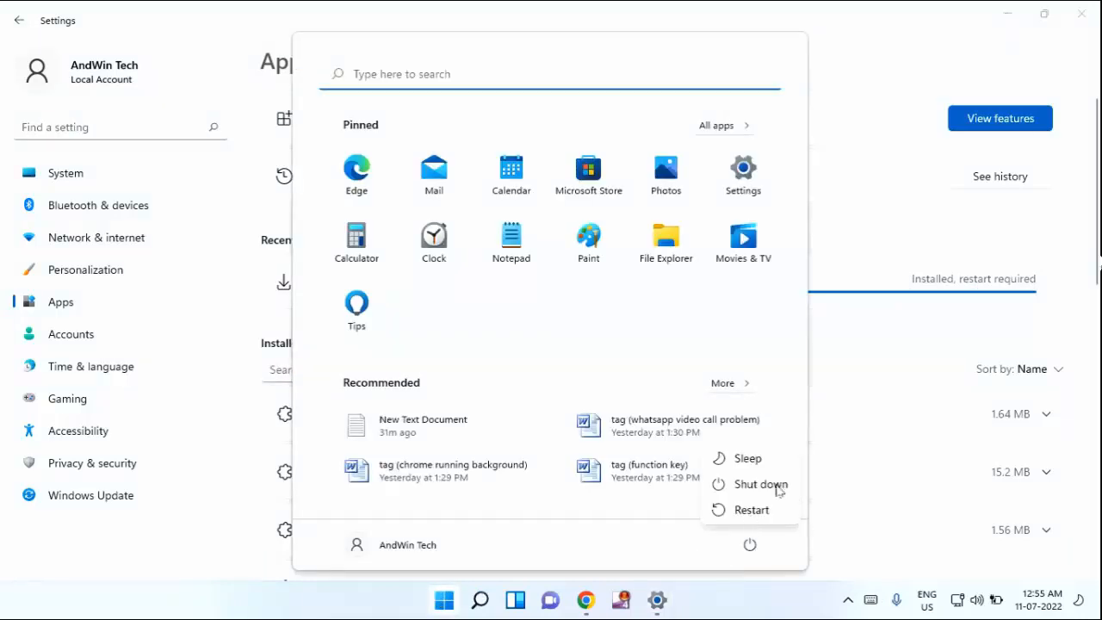
mouse_move(413, 520)
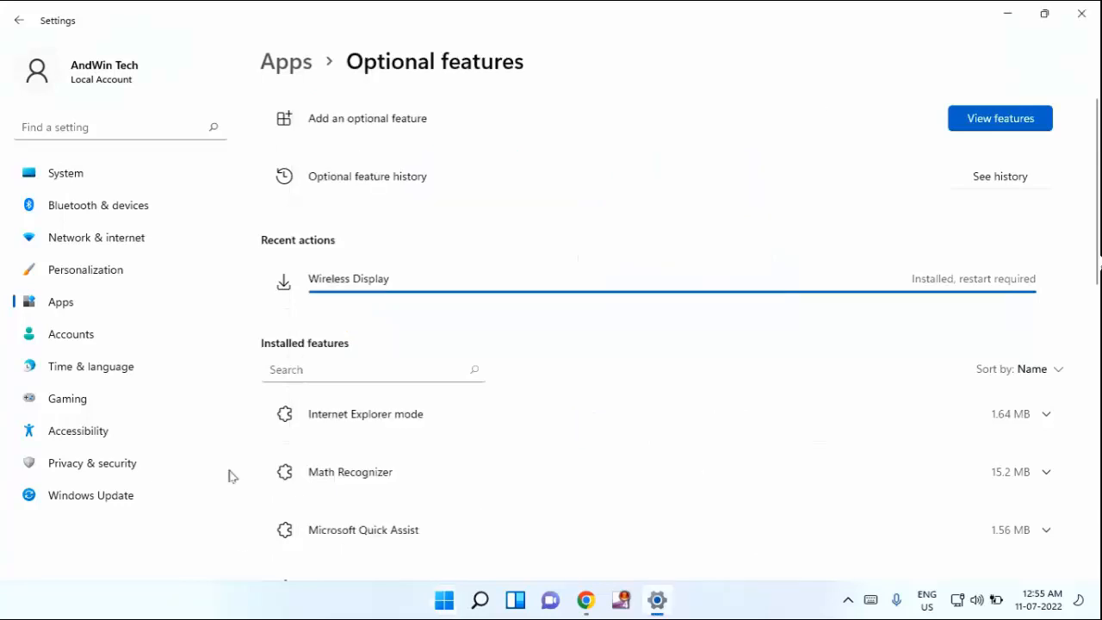
Search 'project' in settings and go to the Projecting to this PC page.
click(103, 128)
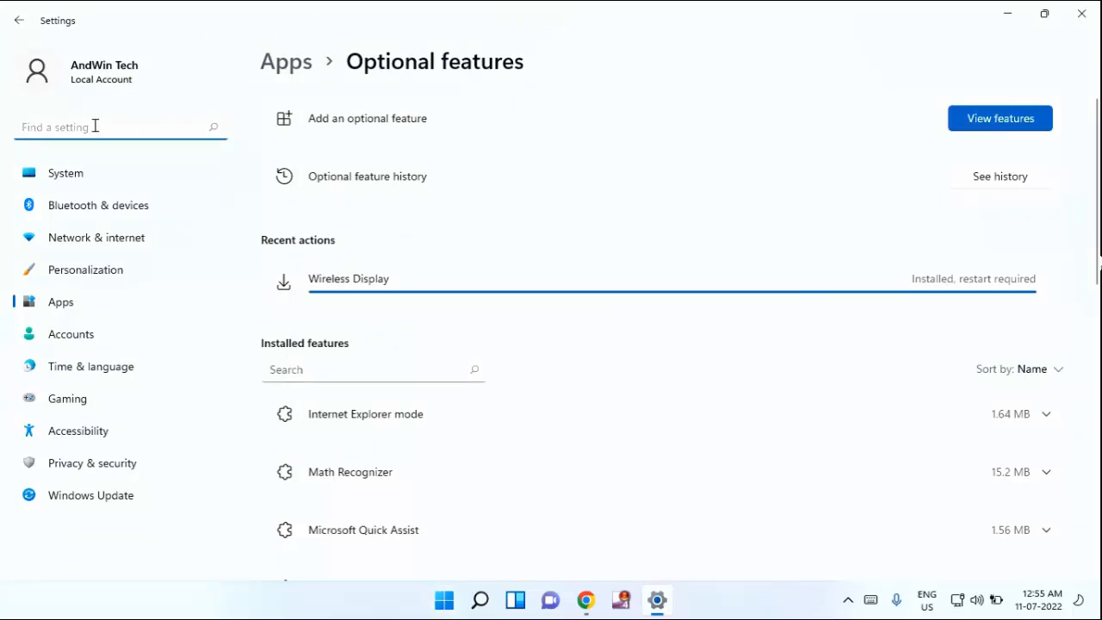
text(p)
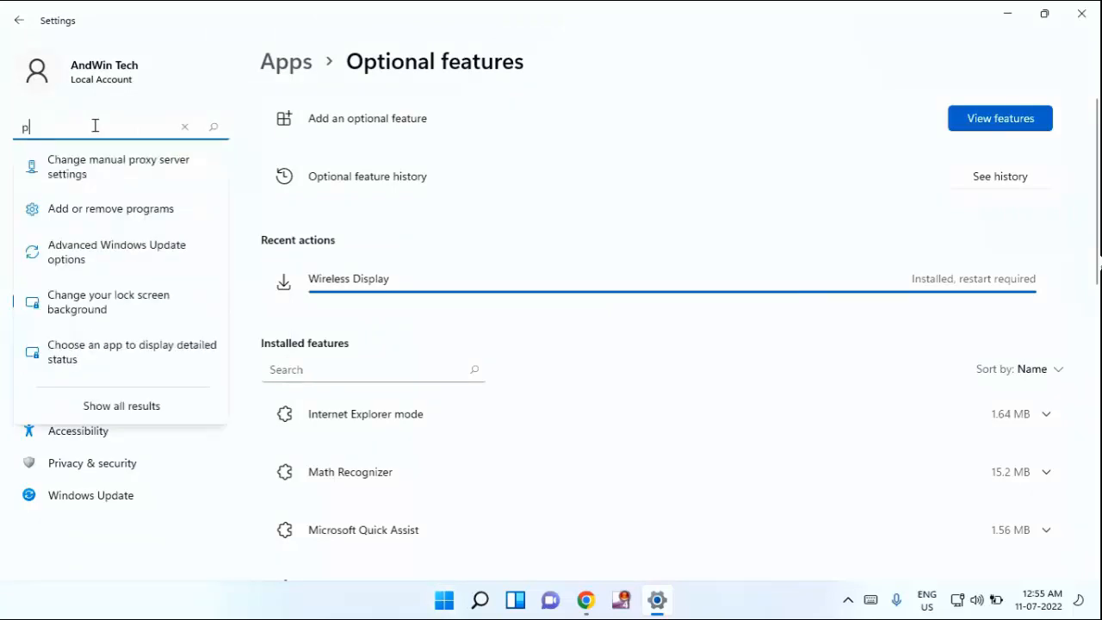
text(ro)
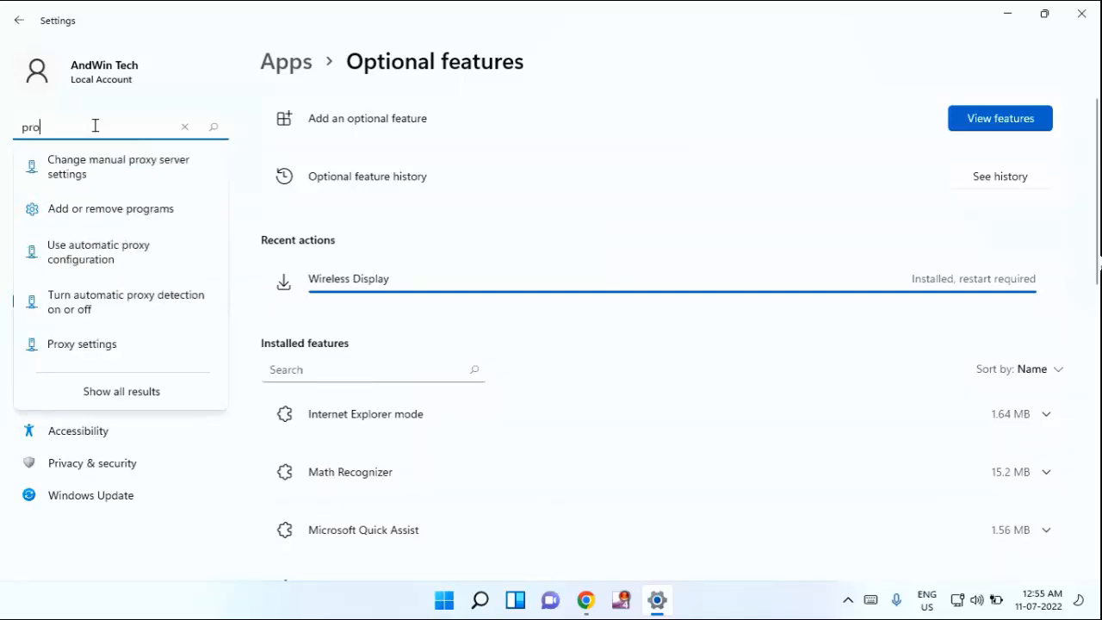
text(ject)
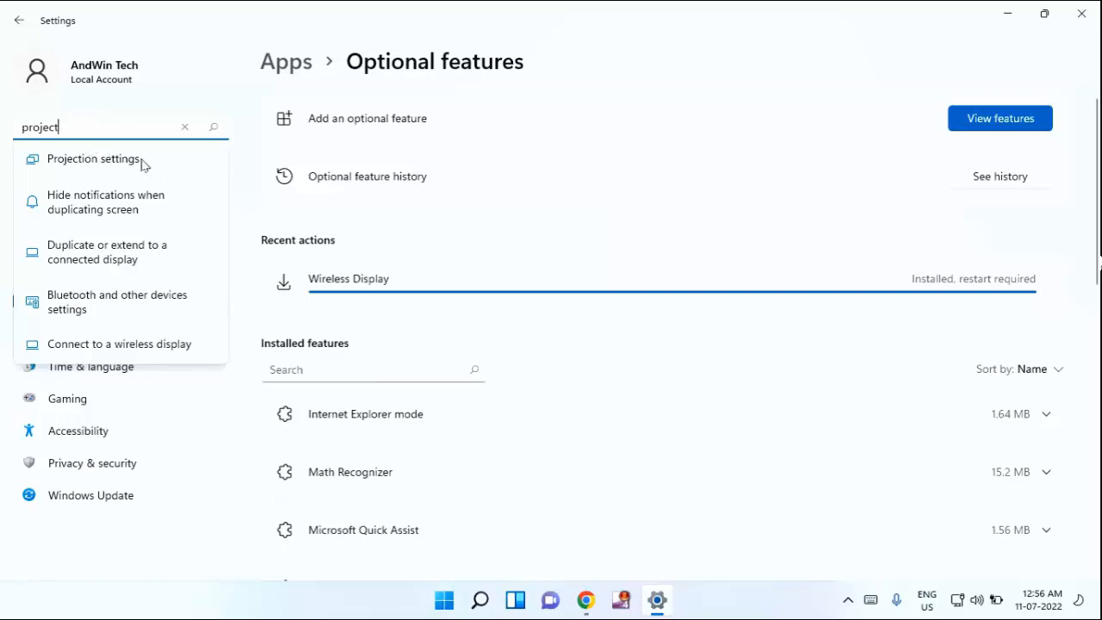
click(93, 159)
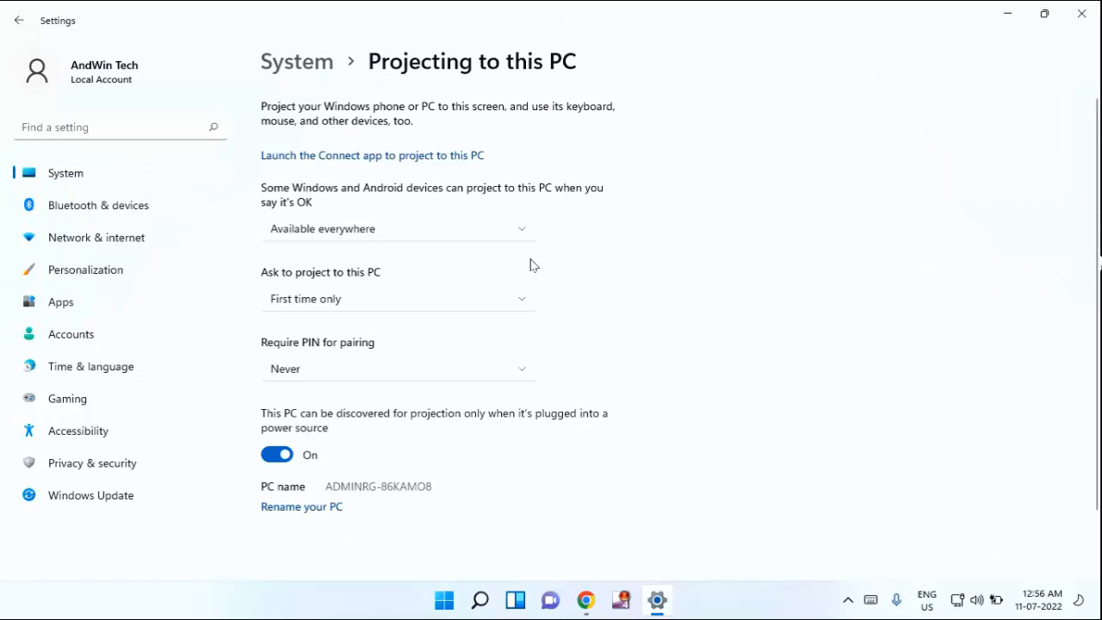
mouse_move(413, 238)
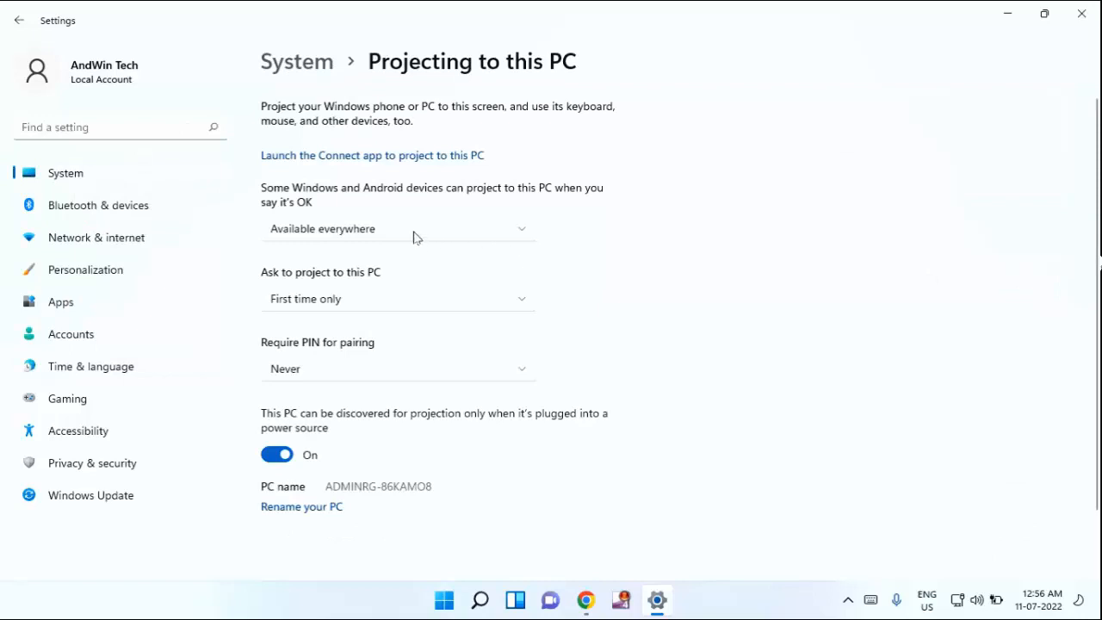
Set projecting to this PC to Available everywhere, then close Settings.
click(396, 227)
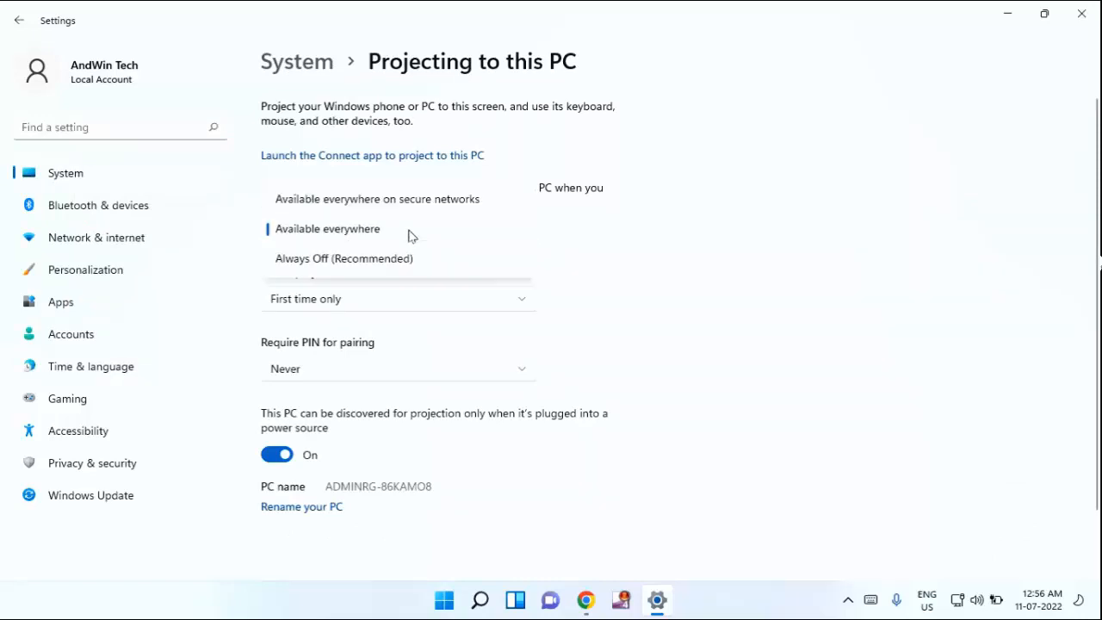
click(328, 228)
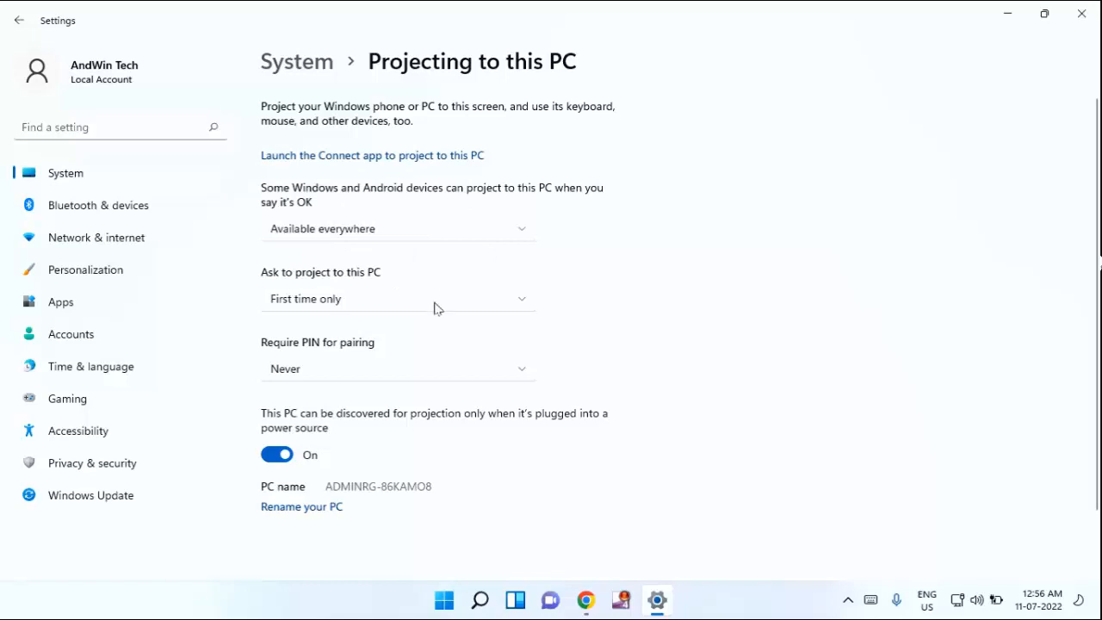
mouse_move(1019, 99)
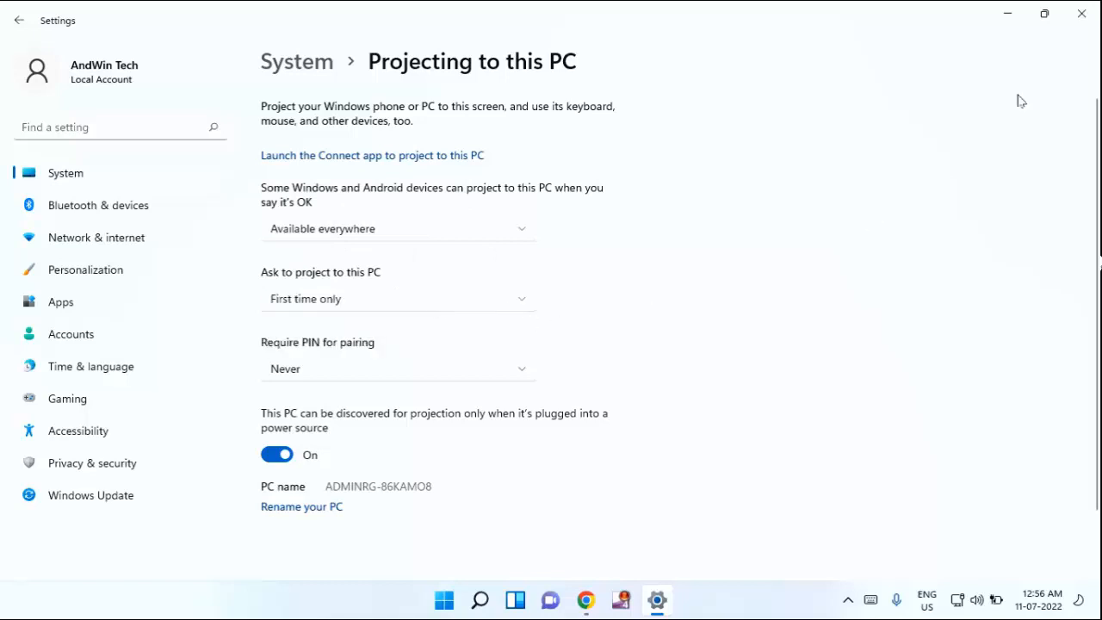
click(1081, 14)
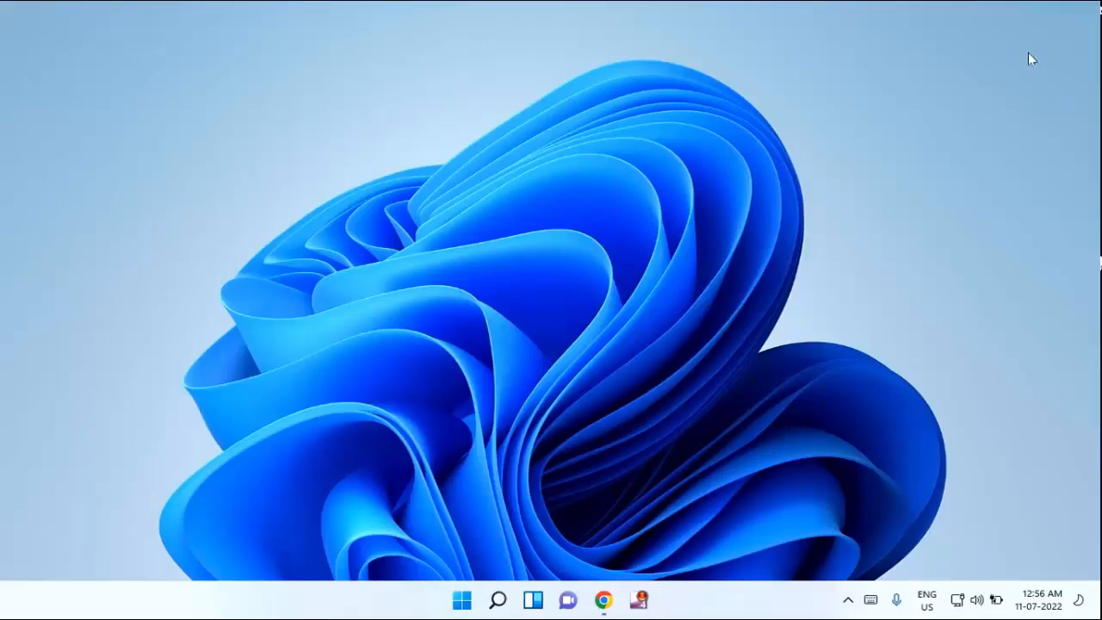